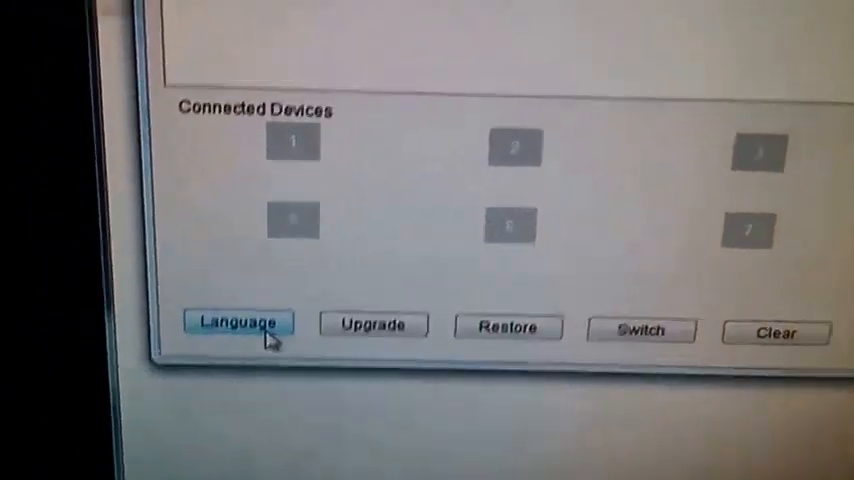
Toggle the RockChip Batch Tool interface language to Chinese and back to English
{"action": "left_click", "coordinate": [238, 323]}
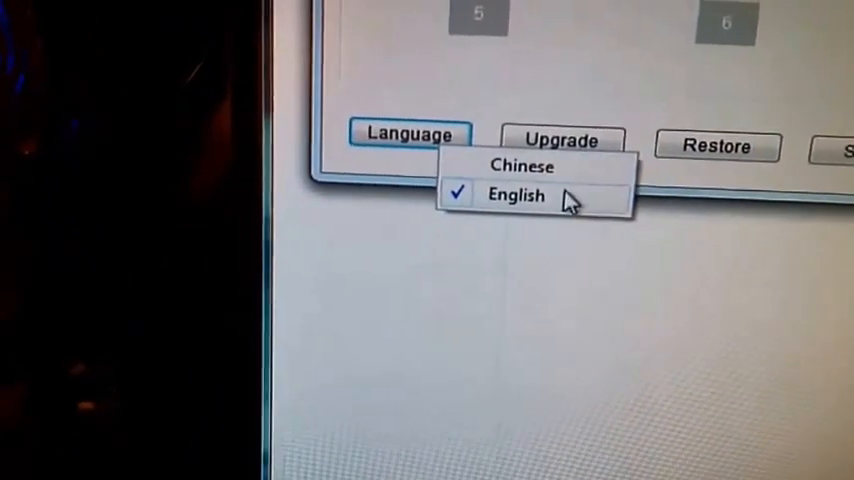
{"action": "left_click", "coordinate": [522, 166]}
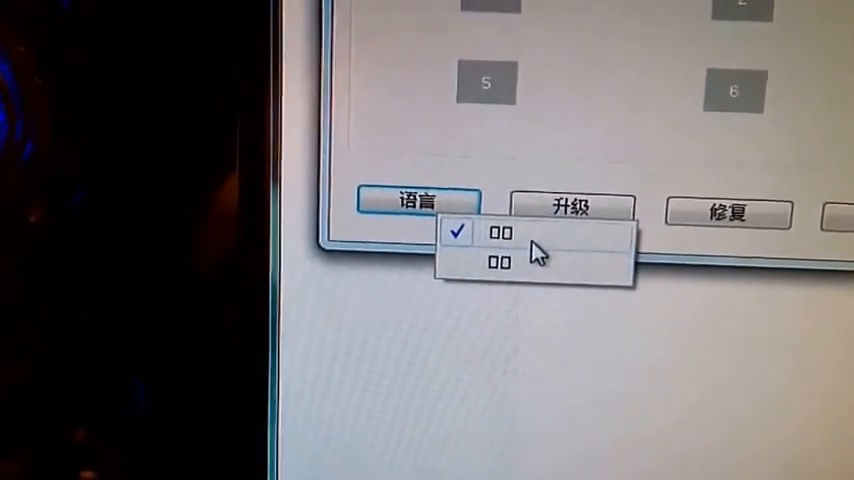
{"action": "left_click", "coordinate": [497, 264]}
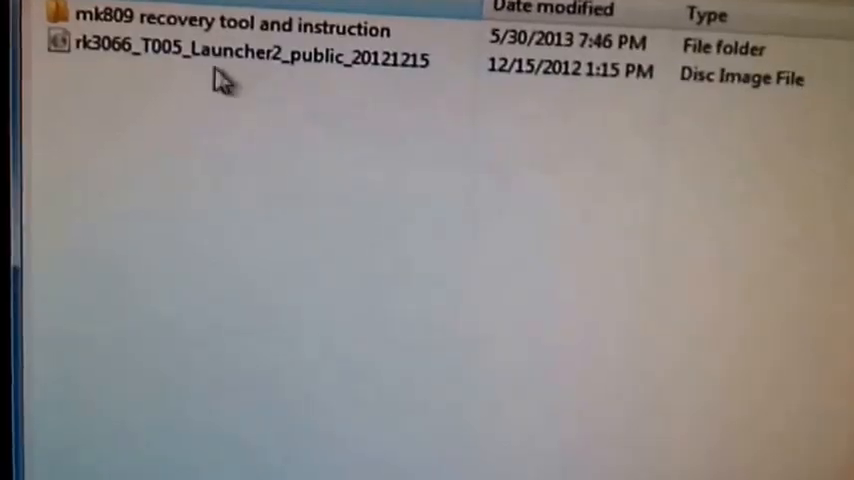
{"action": "mouse_move", "coordinate": [225, 58]}
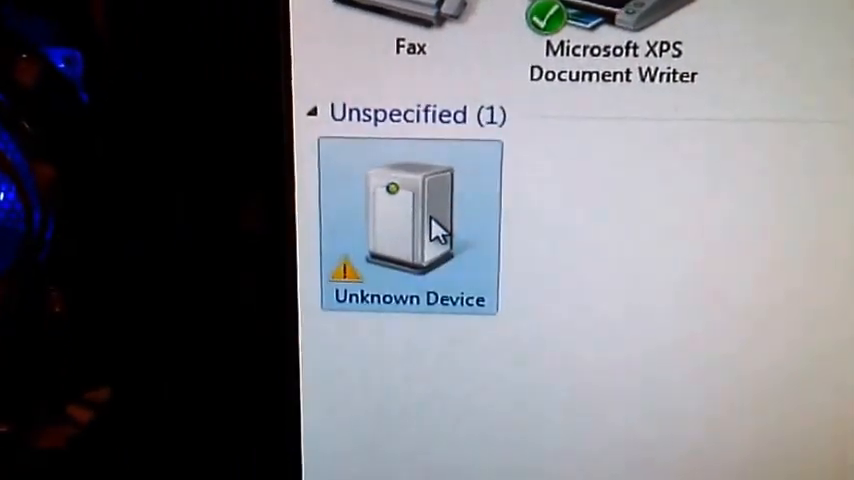
View the Unknown Device's Driver details showing no driver, then begin Update Driver
{"action": "double_click", "coordinate": [407, 220]}
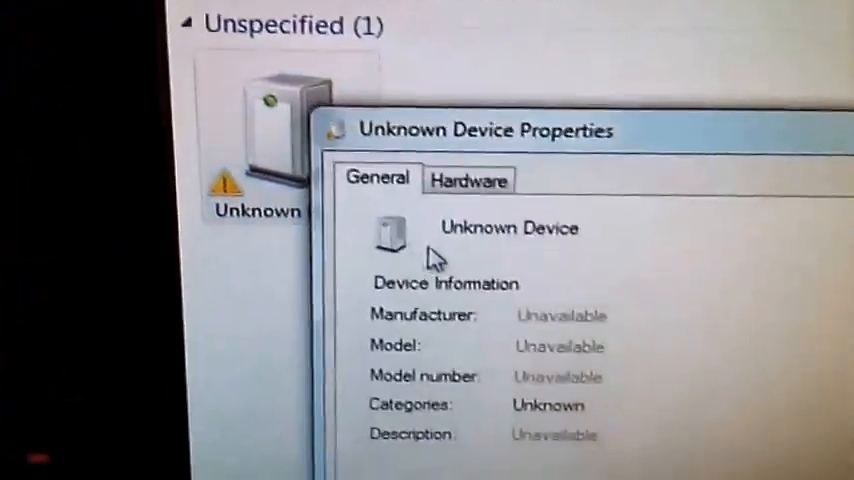
{"action": "left_click", "coordinate": [468, 180]}
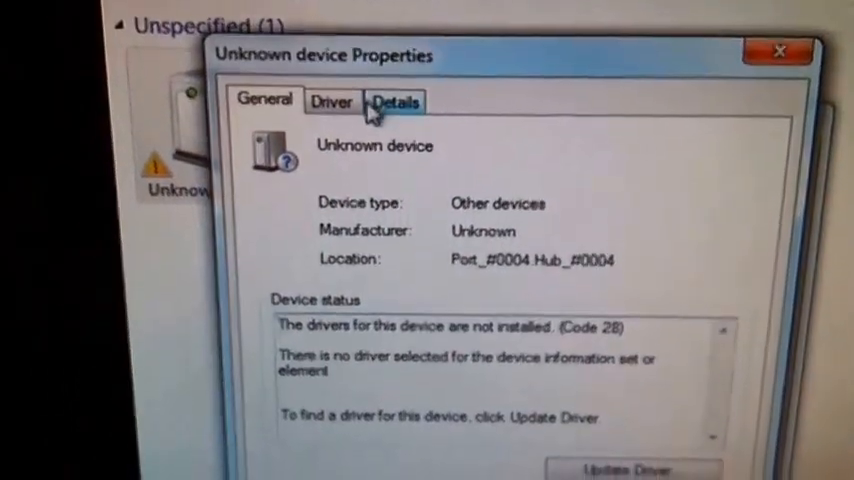
{"action": "left_click", "coordinate": [333, 102]}
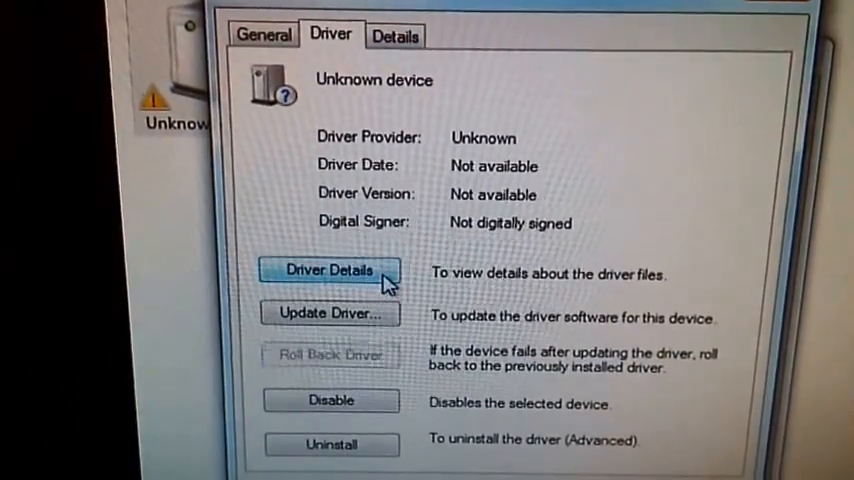
{"action": "left_click", "coordinate": [331, 313]}
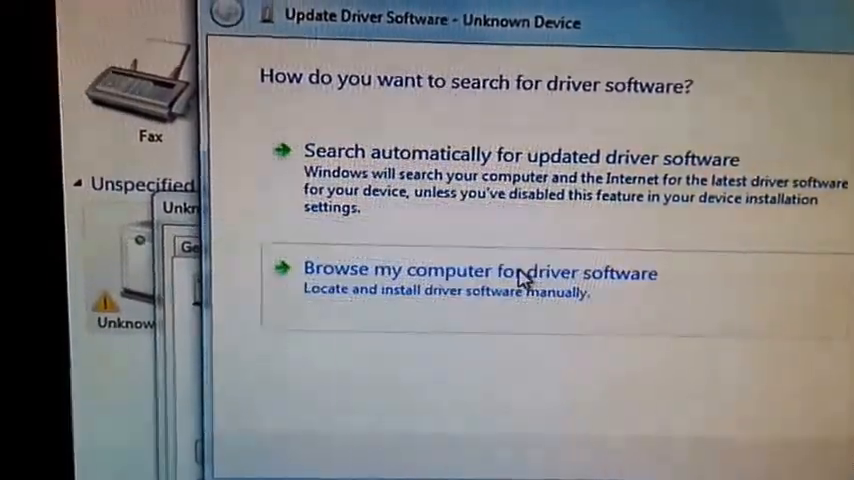
Browse manually to Downloads\mk809 recovery tool and instruction as the driver location
{"action": "left_click", "coordinate": [480, 271]}
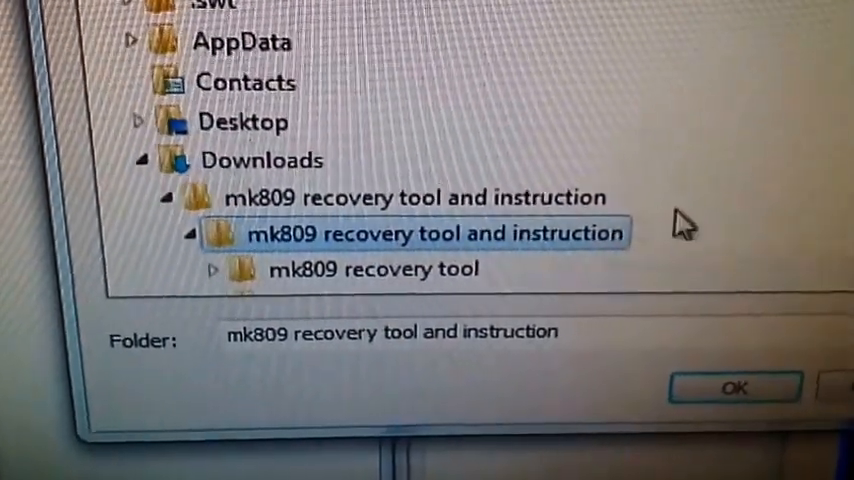
{"action": "left_click", "coordinate": [736, 388]}
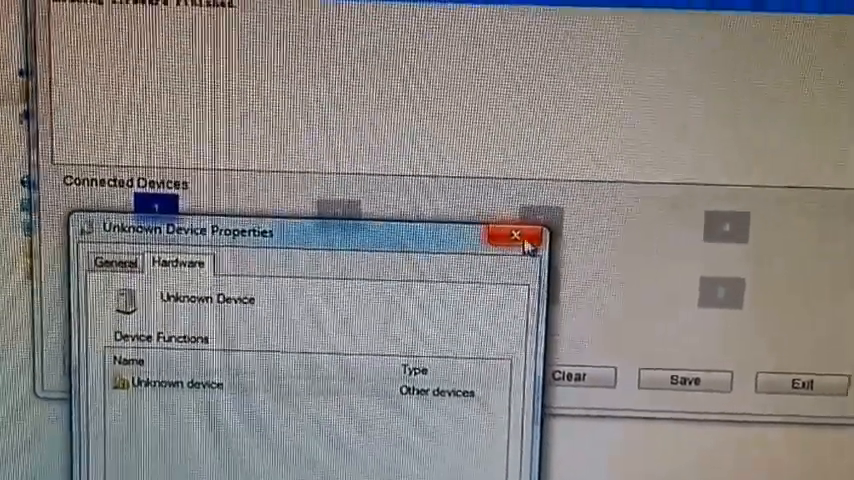
Close the device properties and start the Upgrade flash onto device 1-1-4
{"action": "left_click", "coordinate": [513, 237]}
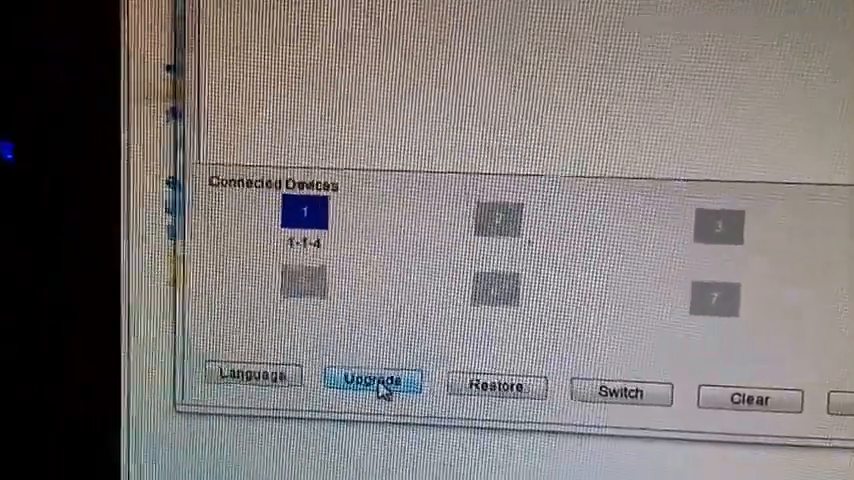
{"action": "left_click", "coordinate": [372, 382]}
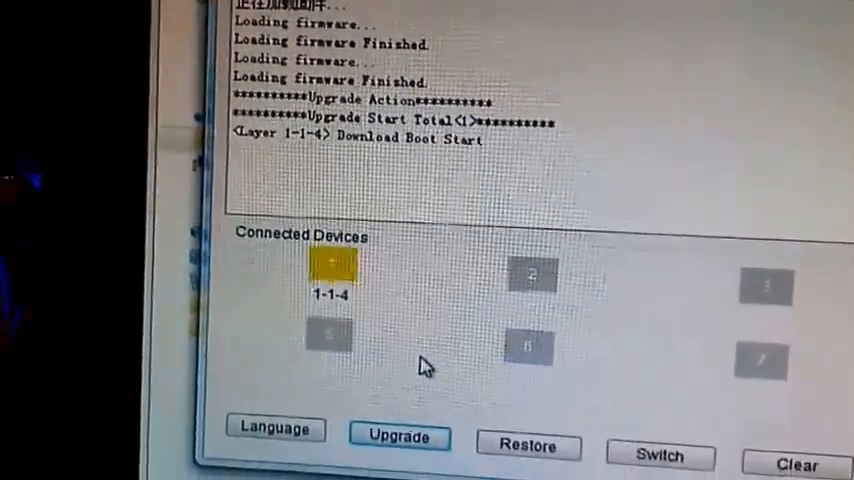